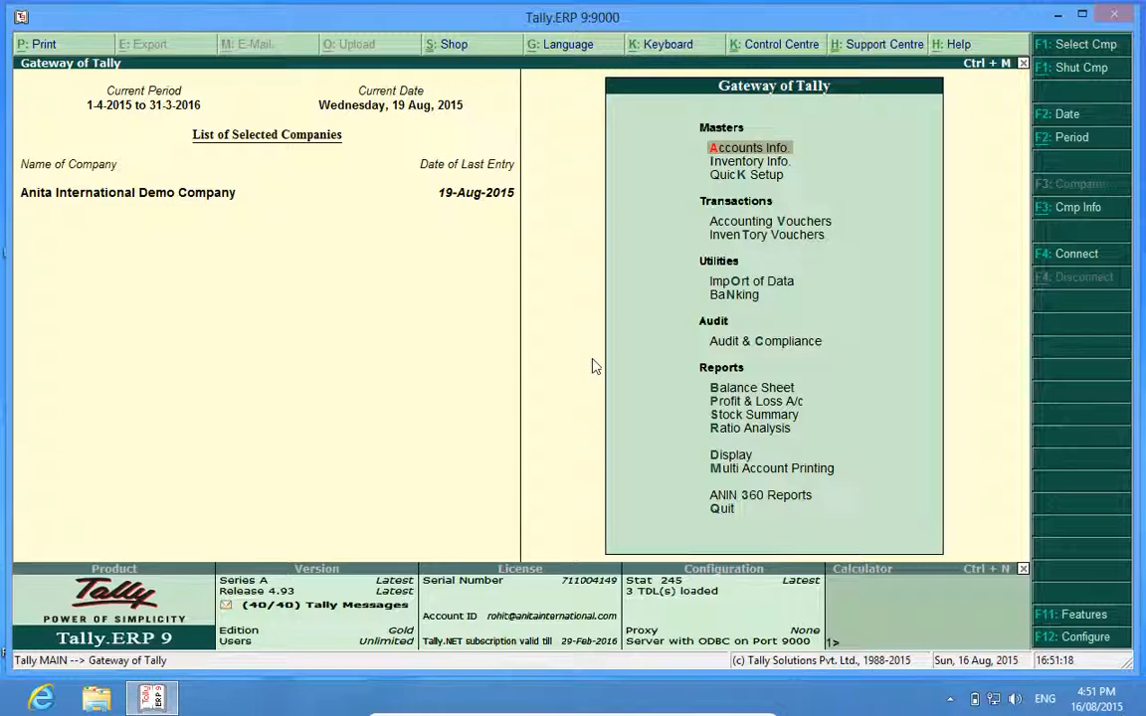
mouse_move(1054, 621)
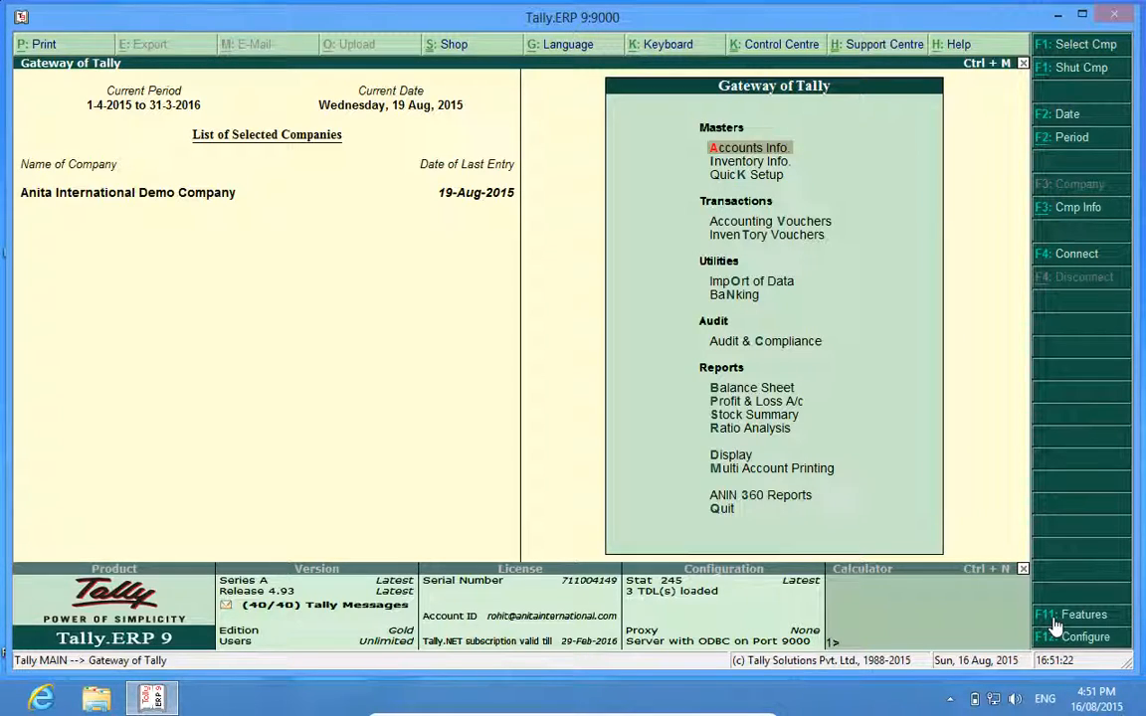
- Open the Company Features menu (F11) from the Gateway of Tally
click(1078, 613)
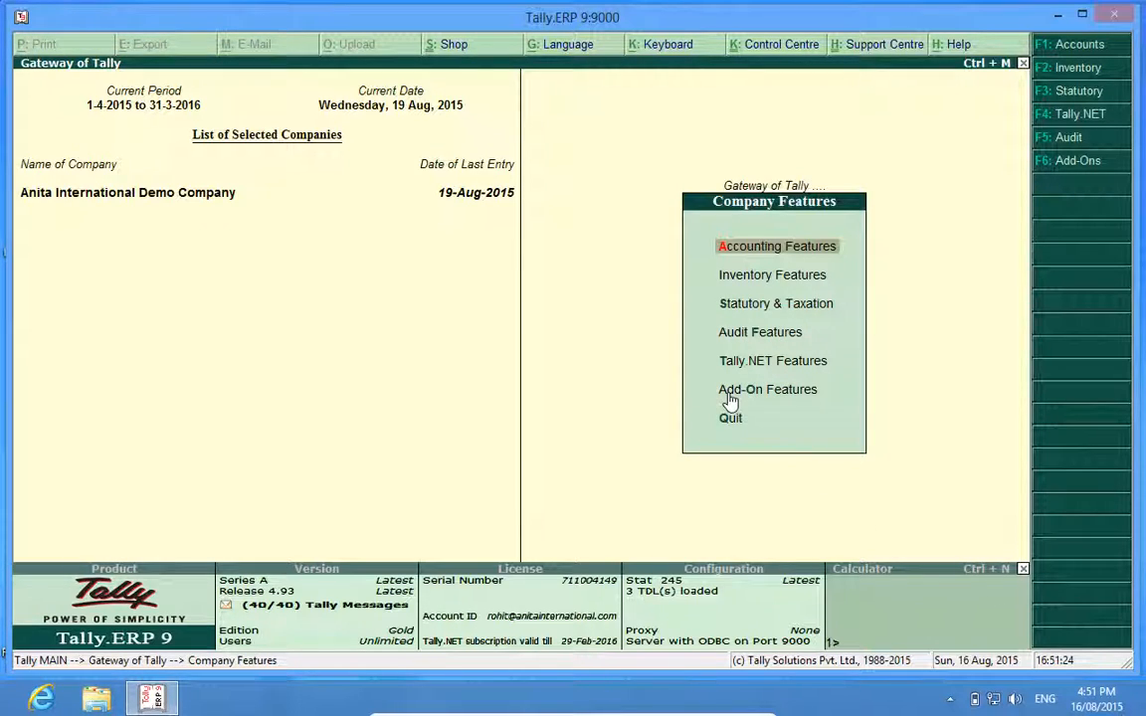
- Open Add-On Features to reach the Billing Features settings
click(767, 388)
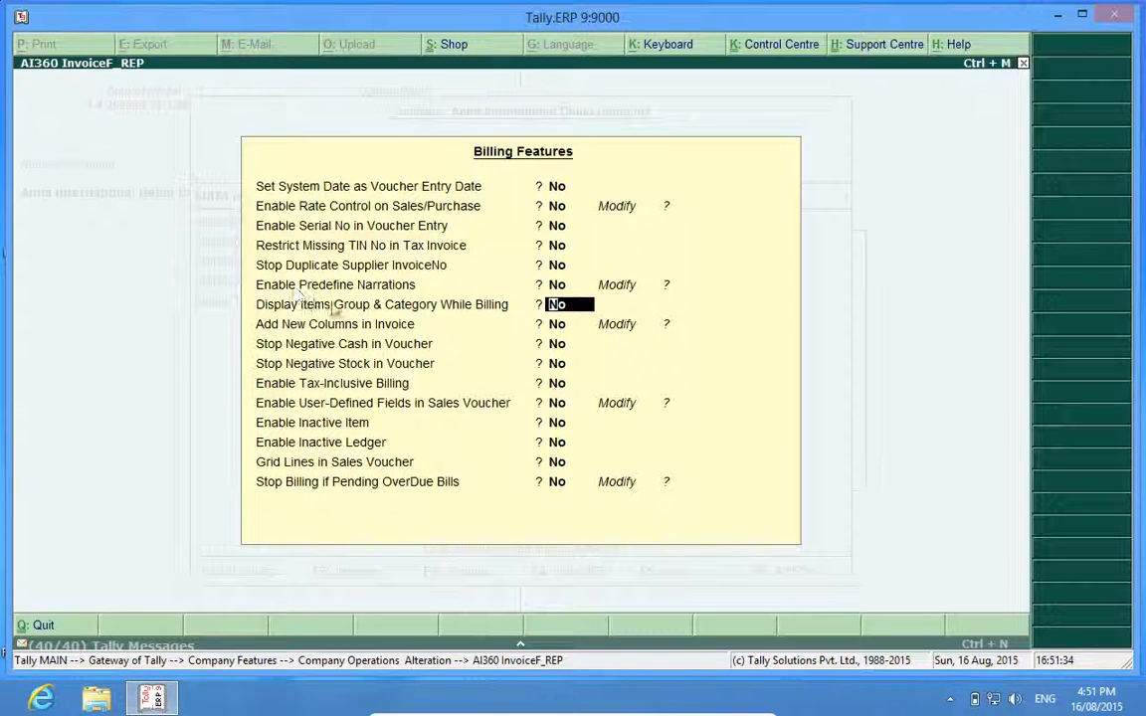
mouse_move(565, 320)
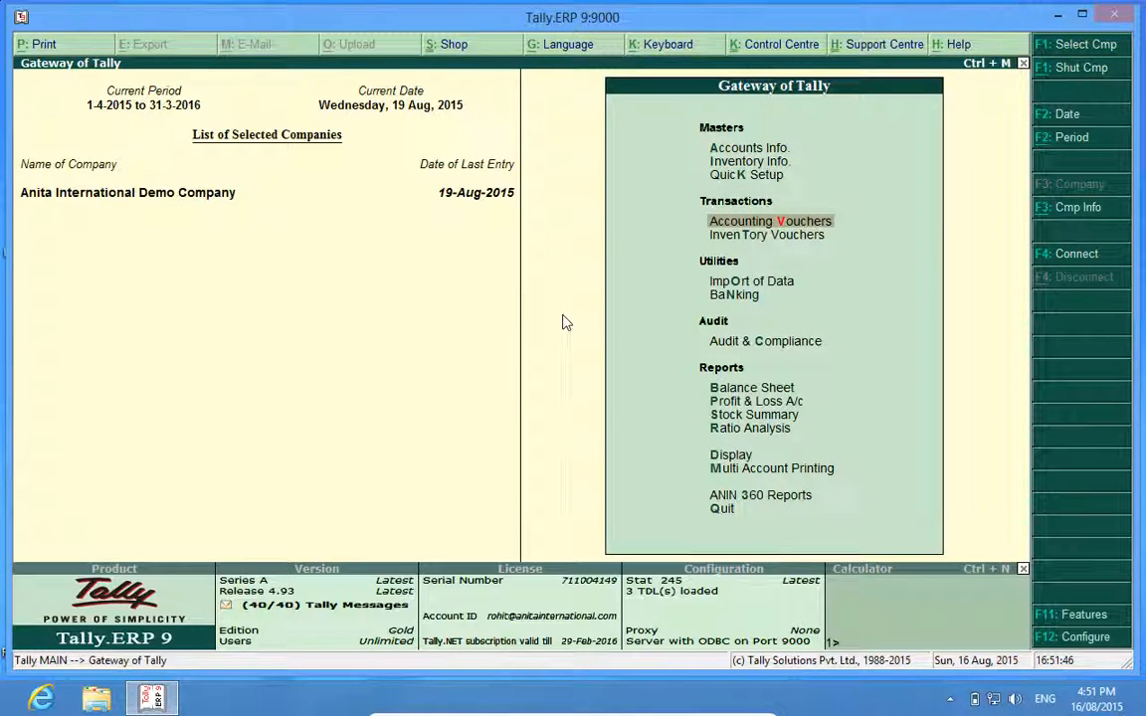
- Start a new sales voucher with Customer 1 as the party and accept party details
click(770, 221)
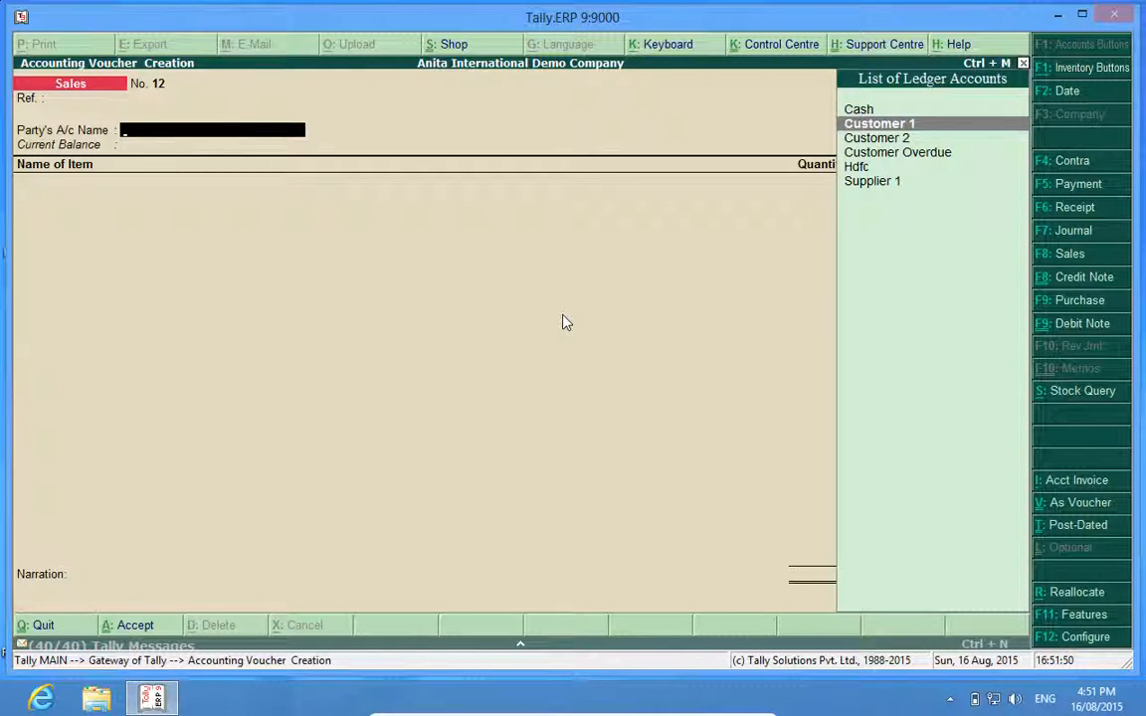
click(879, 123)
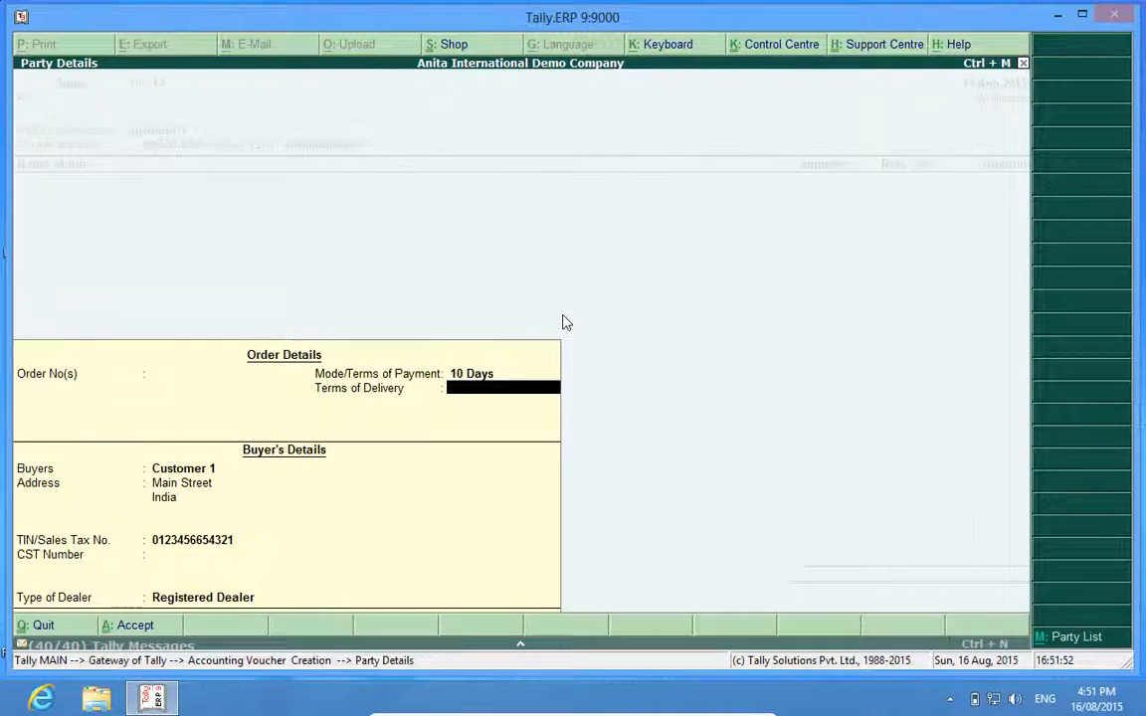
click(203, 597)
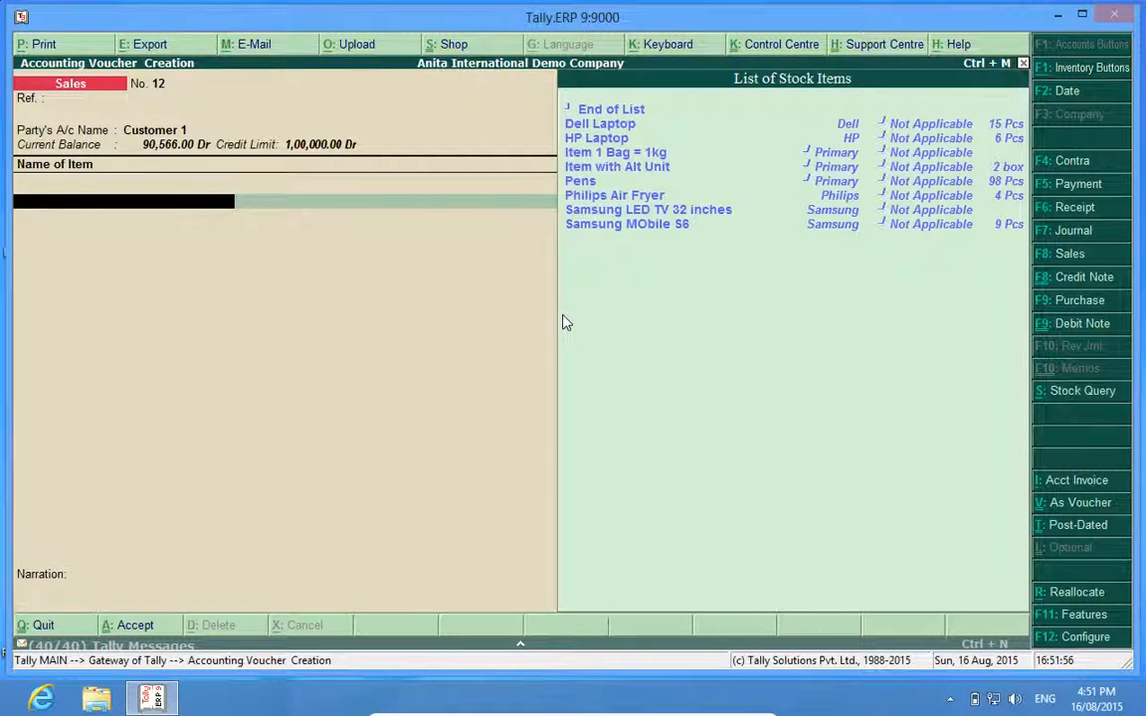
mouse_move(694, 251)
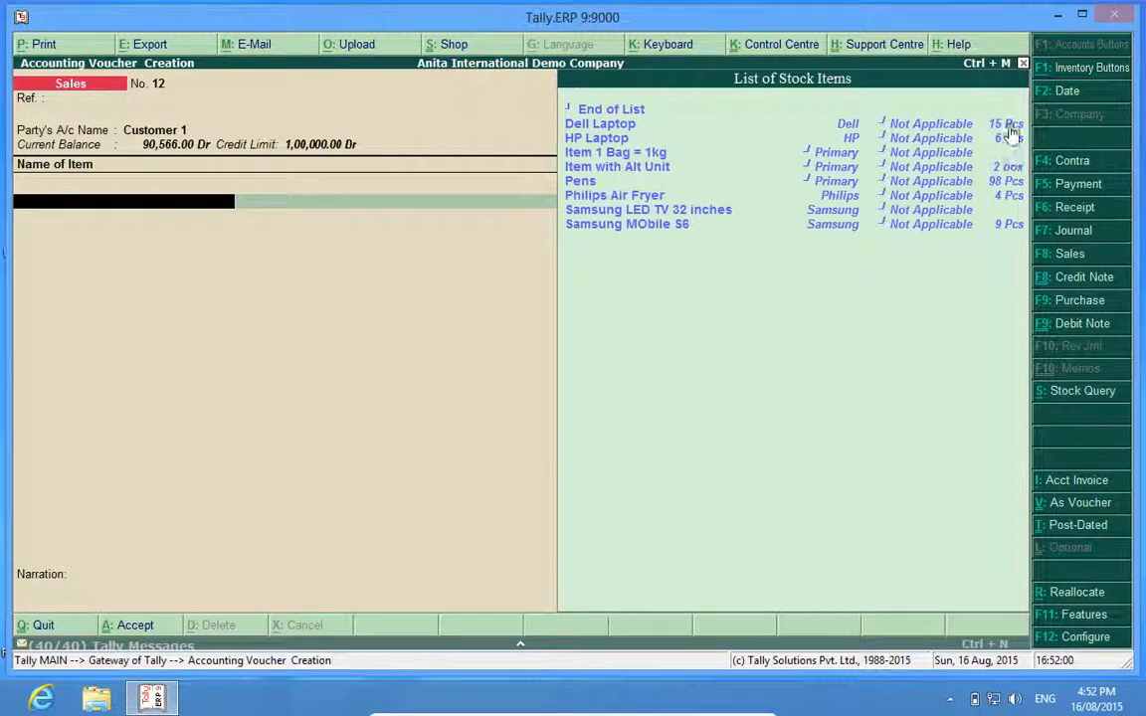
mouse_move(885, 215)
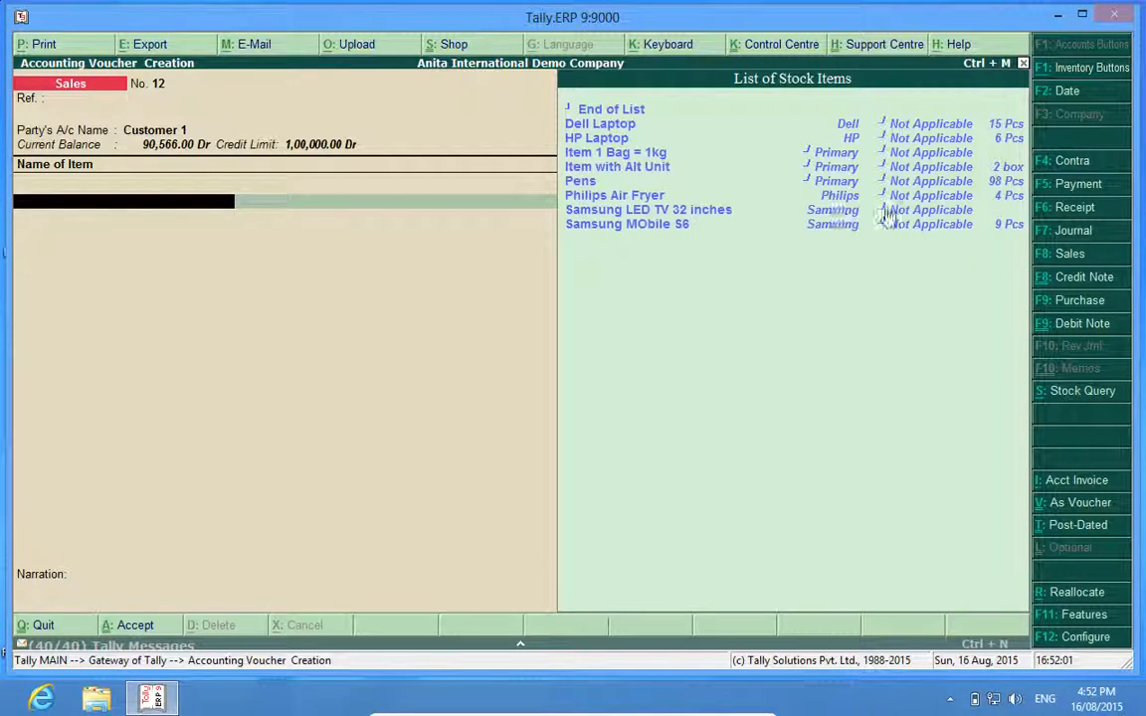
mouse_move(939, 149)
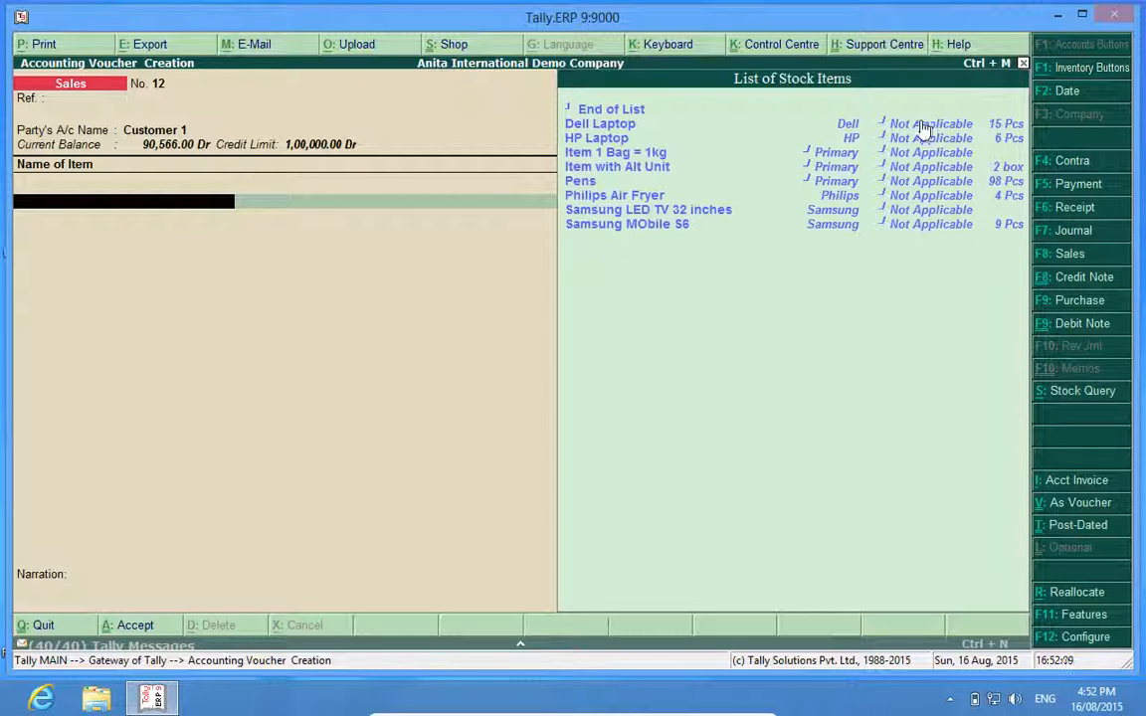
mouse_move(935, 235)
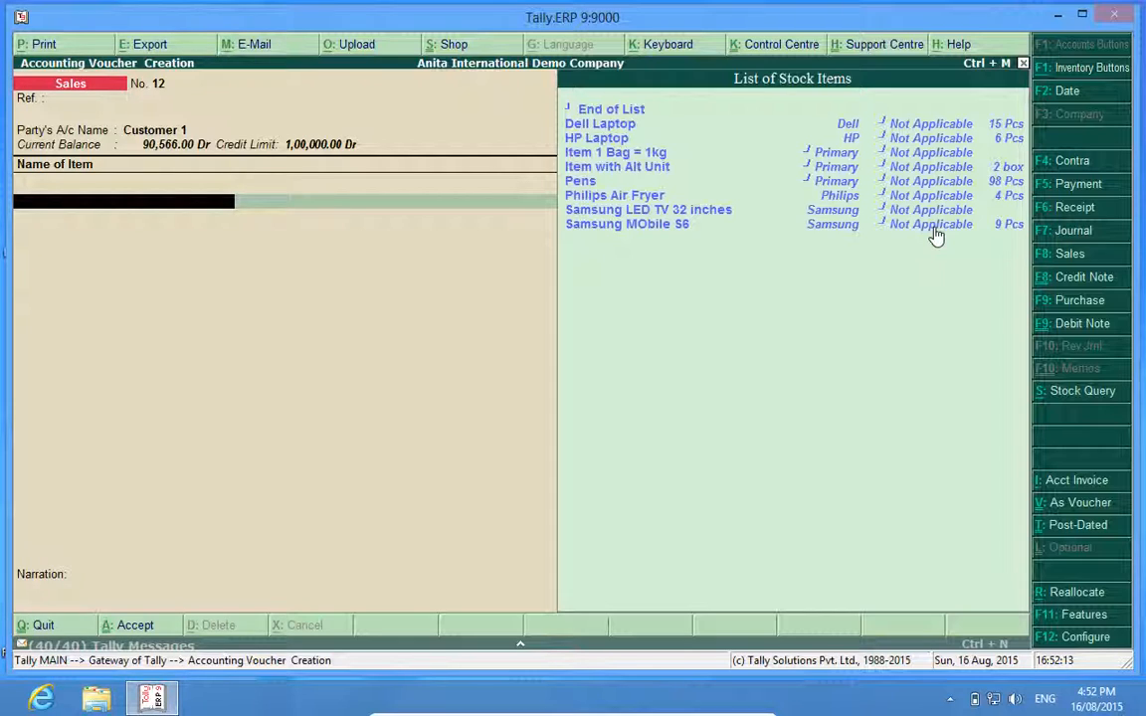
mouse_move(979, 414)
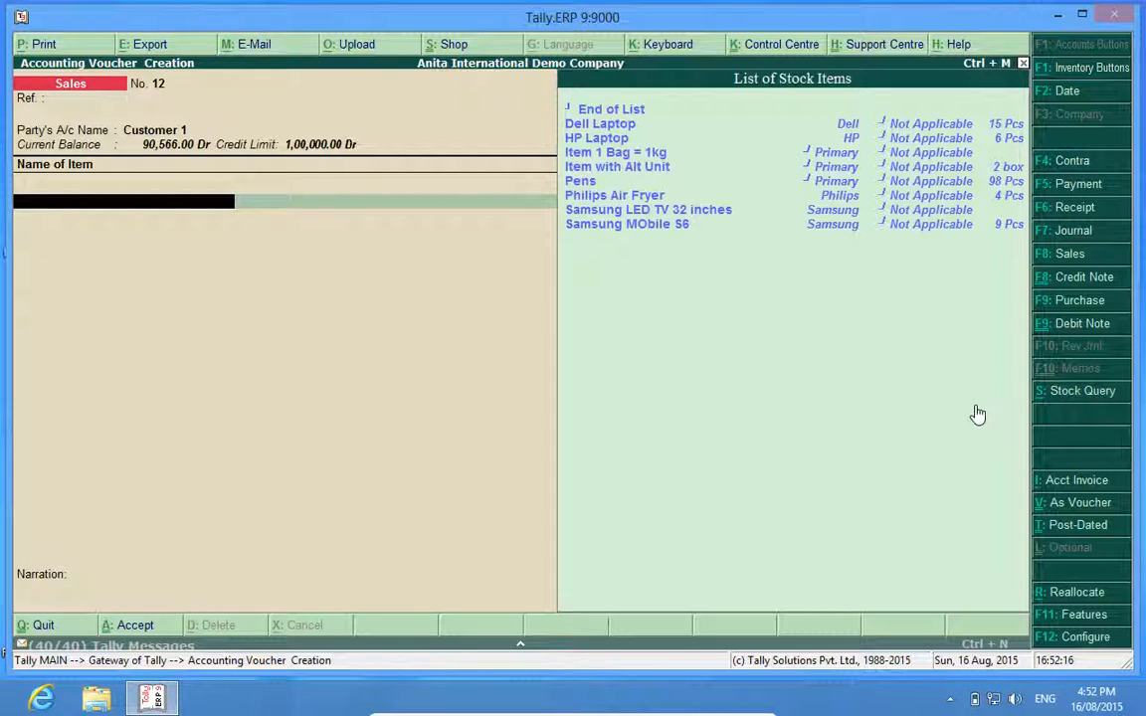
- From the open voucher, view the company's Inventory Features settings via F11 then F2
click(1073, 613)
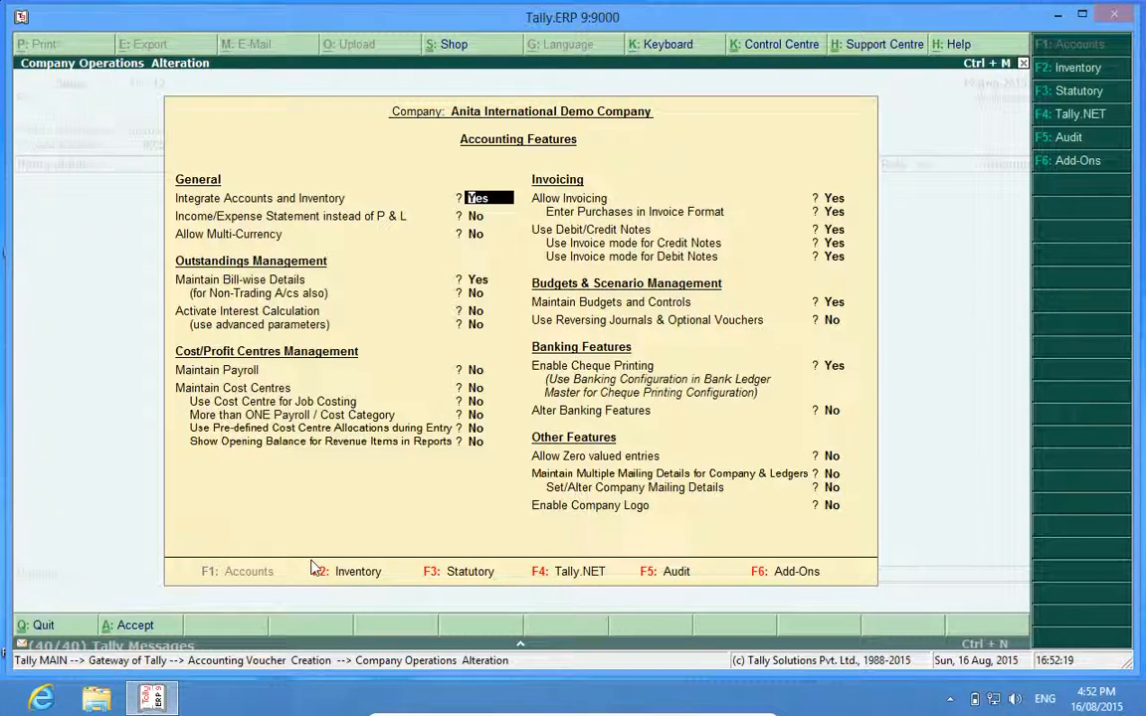
click(1074, 67)
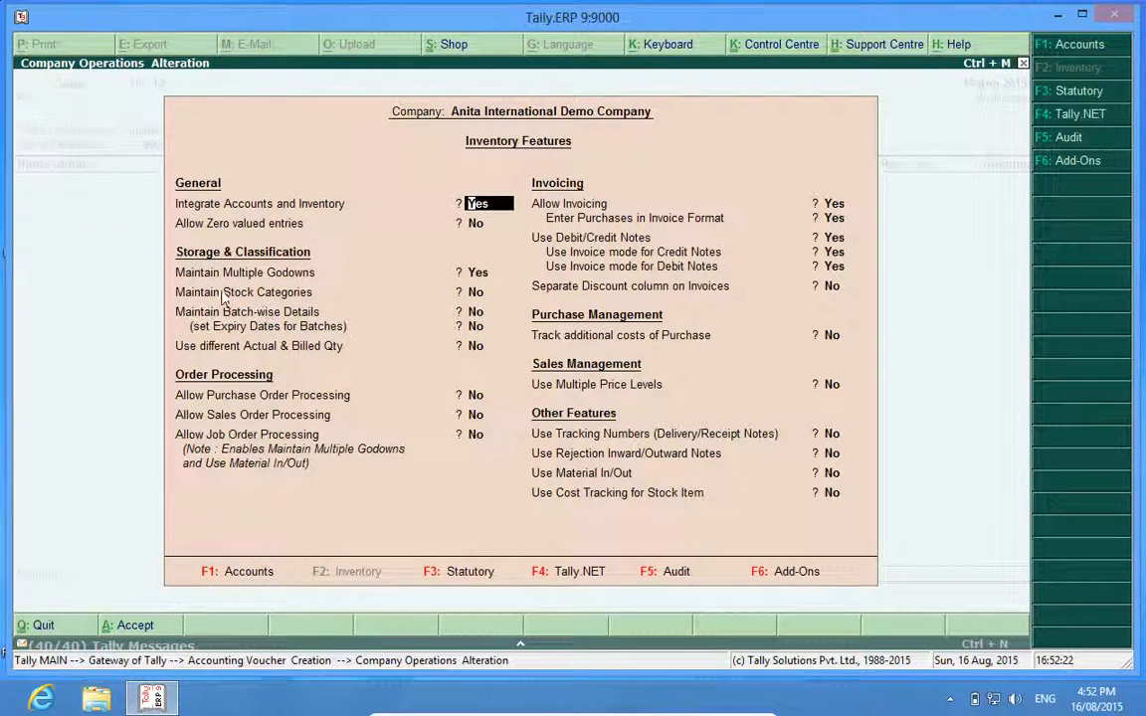
mouse_move(482, 298)
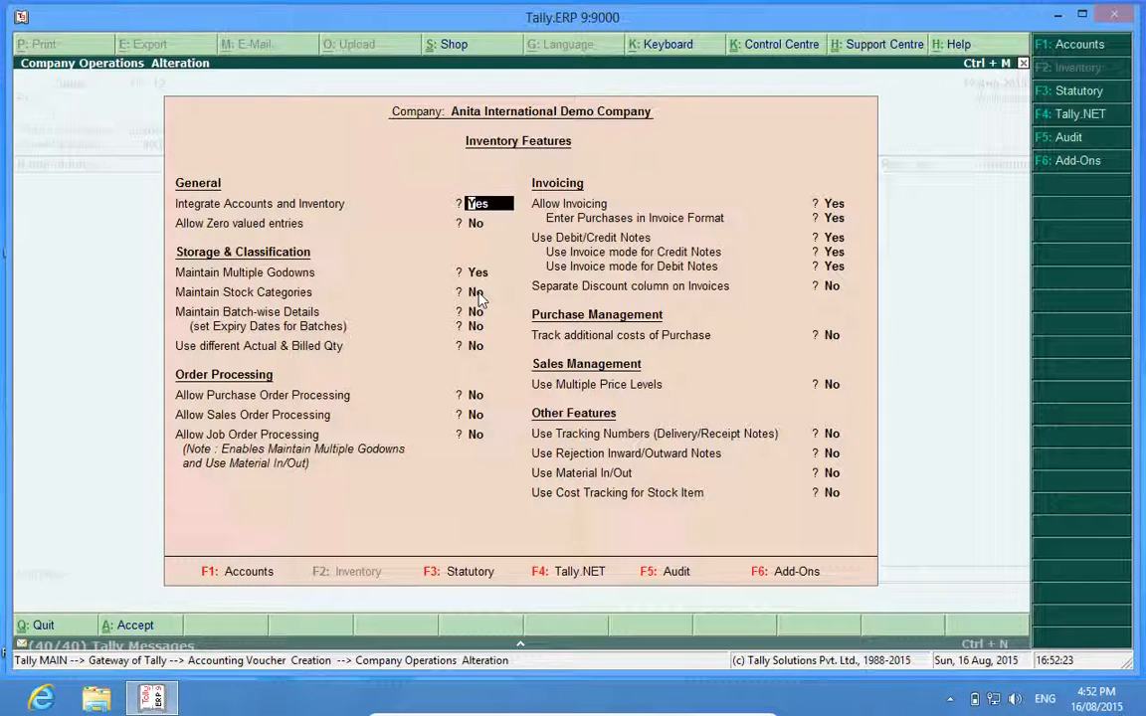